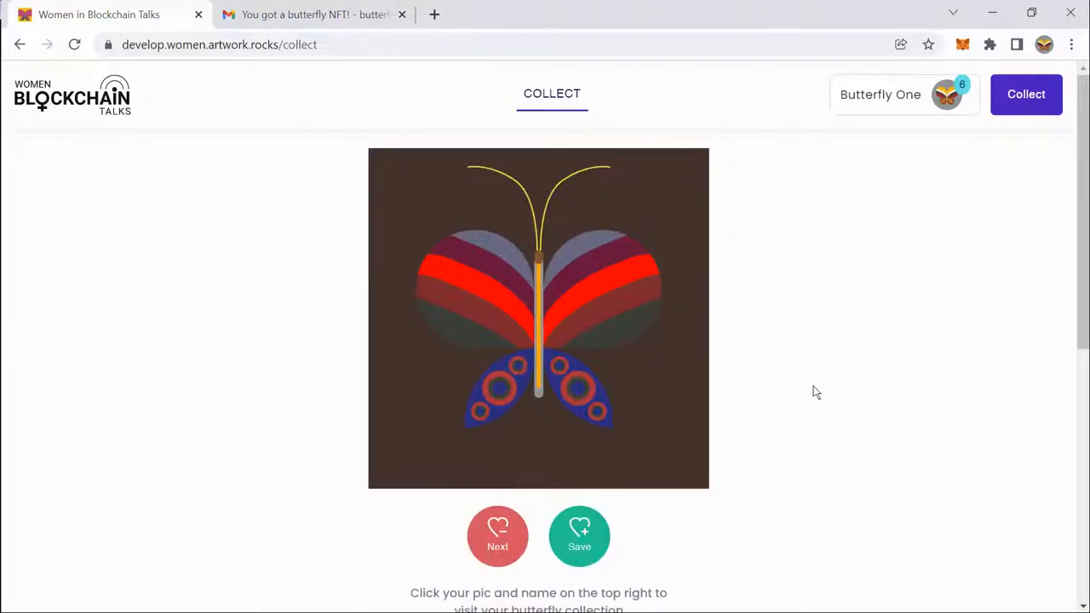
# Advance to the next butterfly artwork, reaching the Serville Cardinal mint page at 0.0043 MATIC.
pyautogui.click(579, 535)
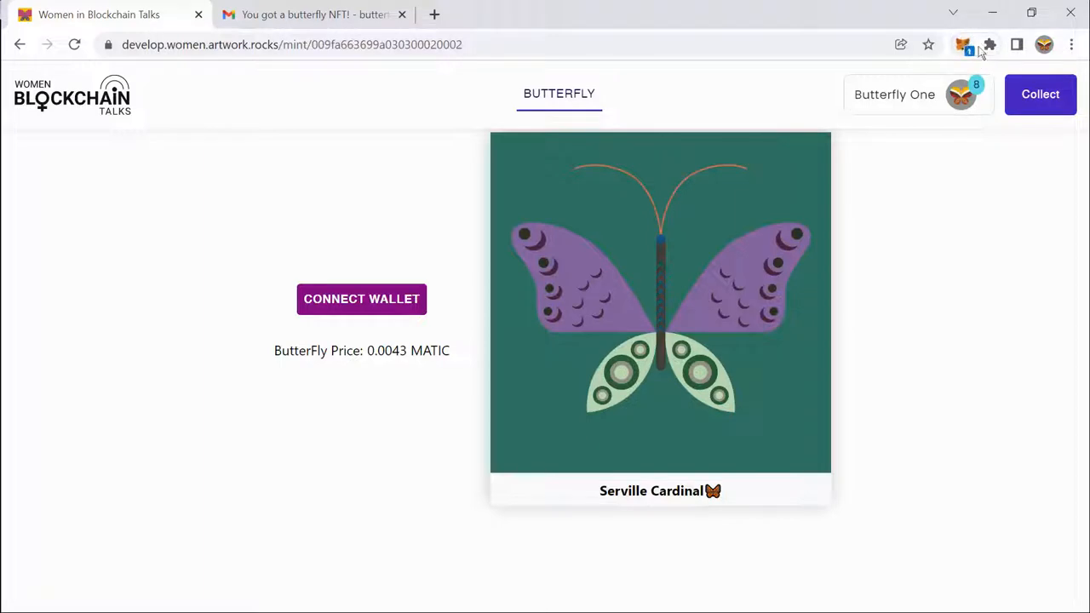
# Switch from the Serville Cardinal mint page to the OpenSea testnet profile with the WomenTestUpgrade butterflies.
pyautogui.click(990, 44)
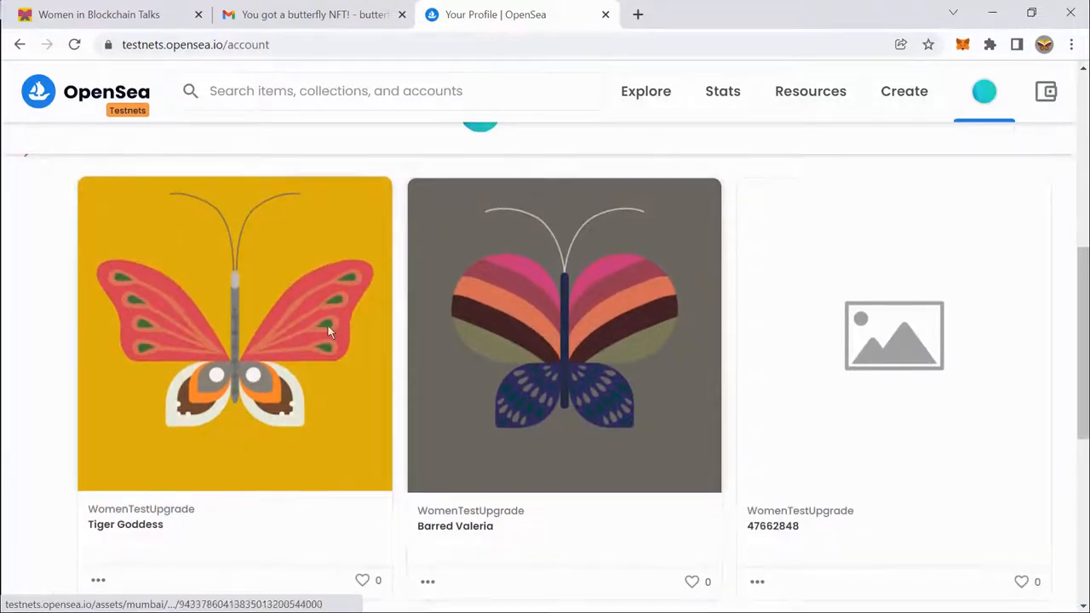
# Open the Tiger Goddess butterfly's item page from the profile grid.
pyautogui.click(235, 334)
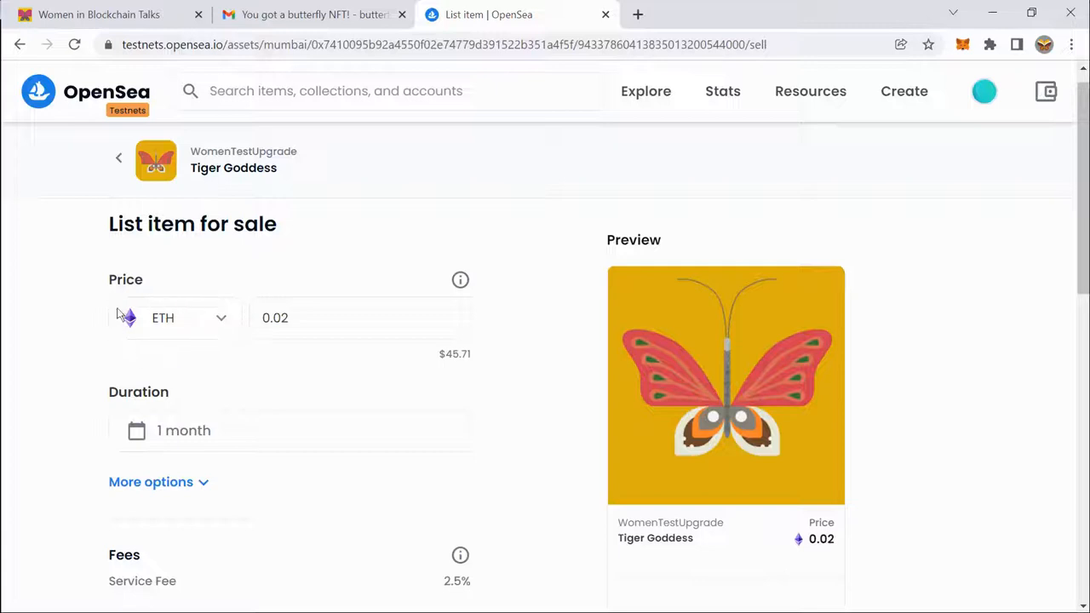